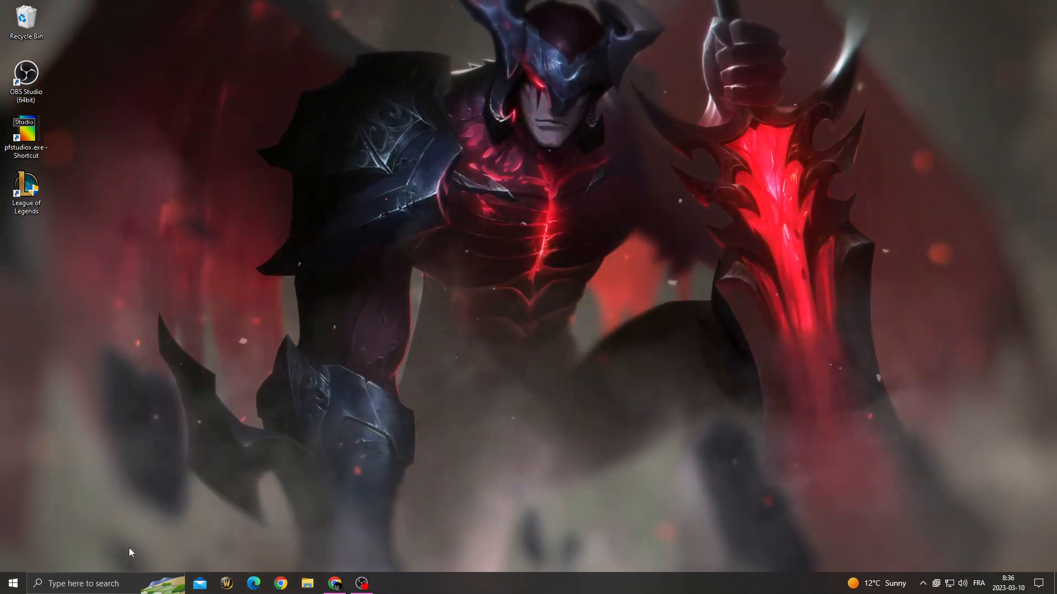
Start a taskbar search for 'windows' to locate Windows Update settings
left_click(12, 583)
type("windows")
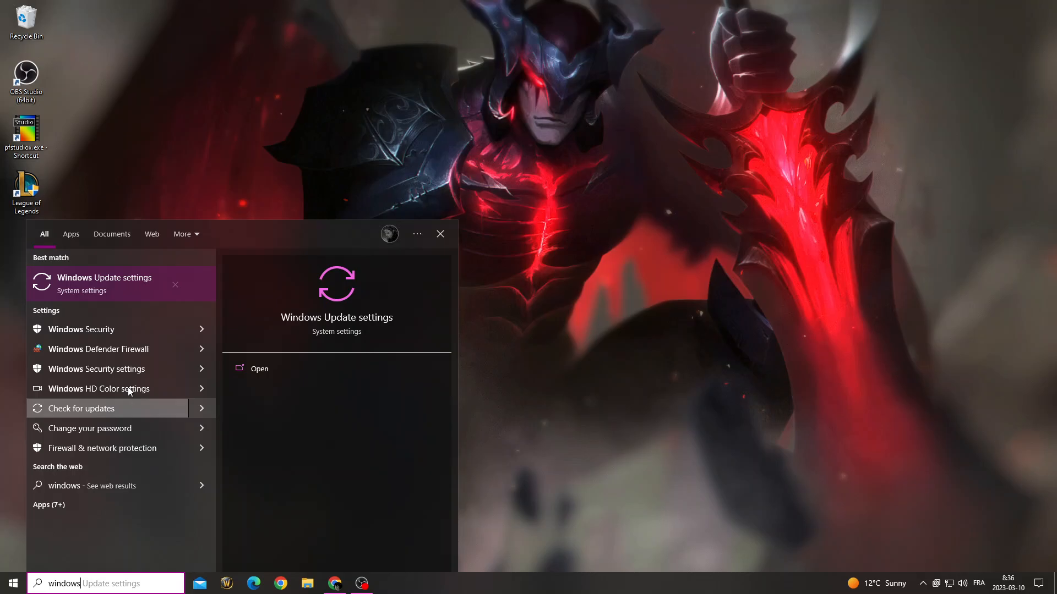
Open Windows Update settings and check for updates, confirming the PC is up to date
left_click(259, 369)
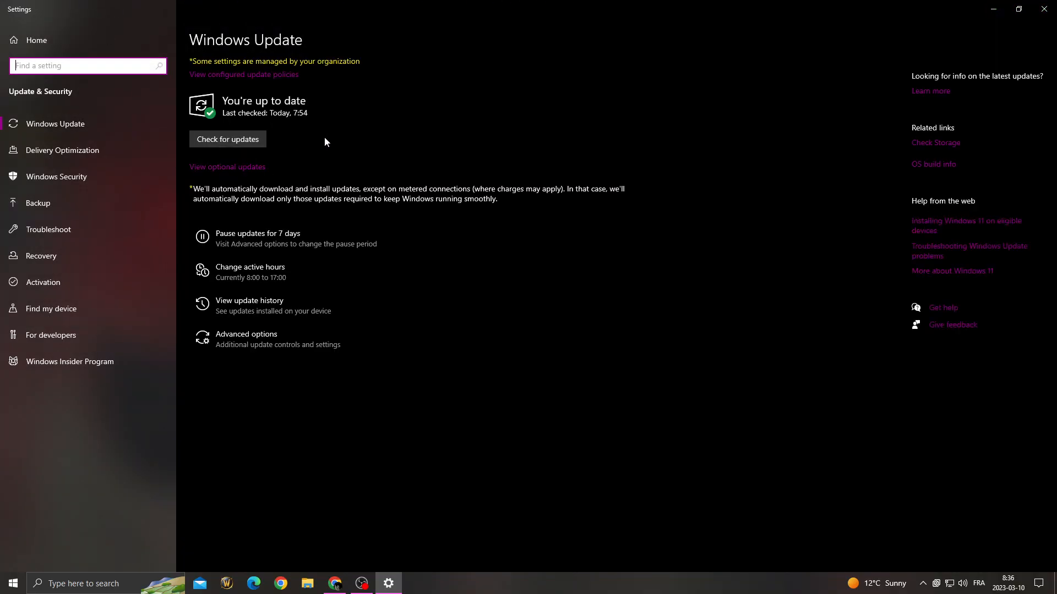
left_click(227, 138)
type("devicce")
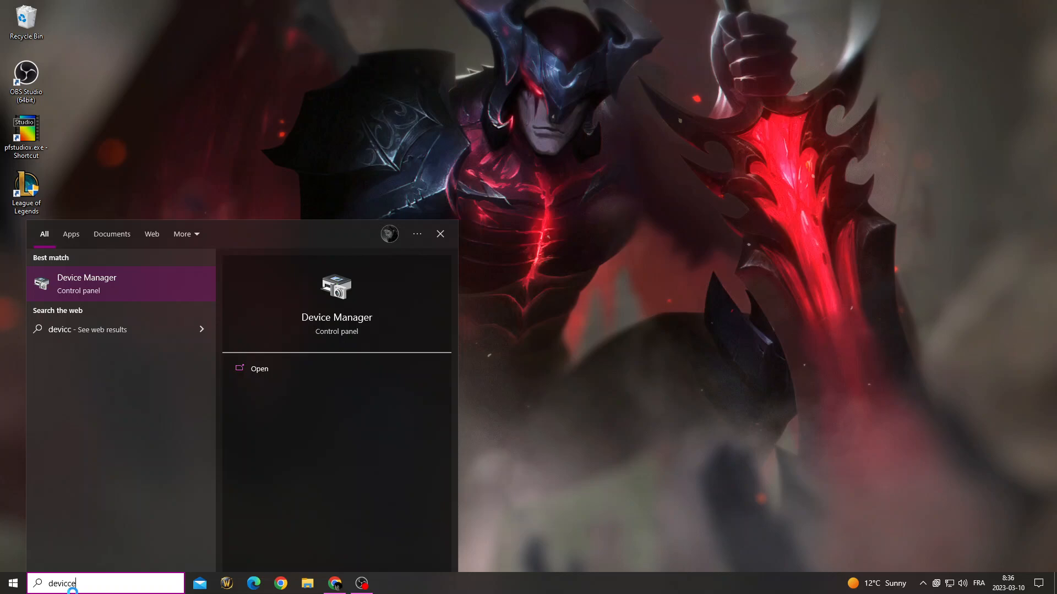
Open Device Manager from the 'device' search results
left_click(86, 277)
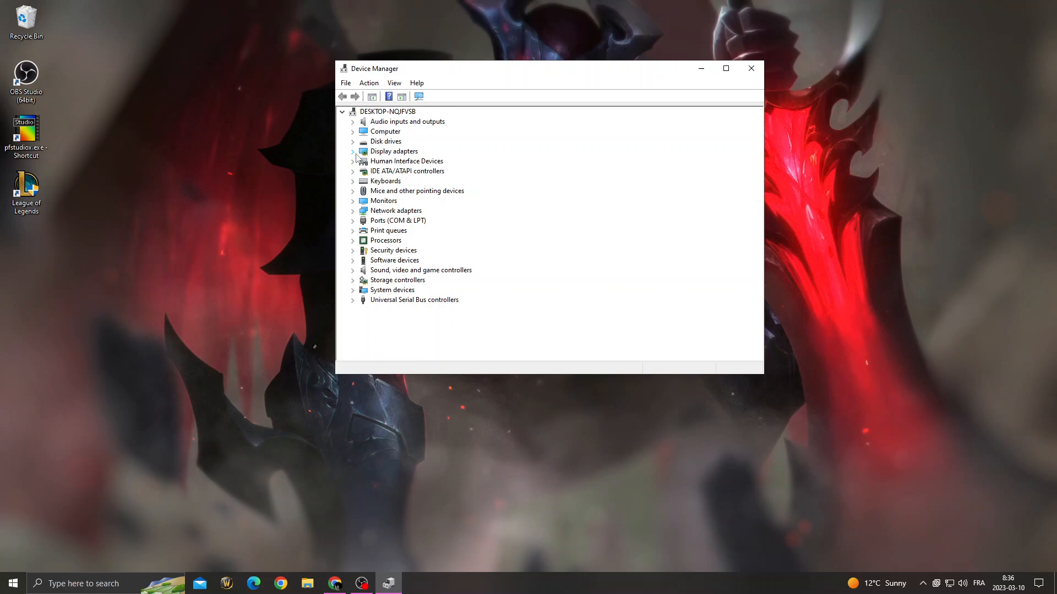
Update the Intel HD Graphics 4600 driver, which is already the best, and dismiss the misspelled search
right_click(414, 161)
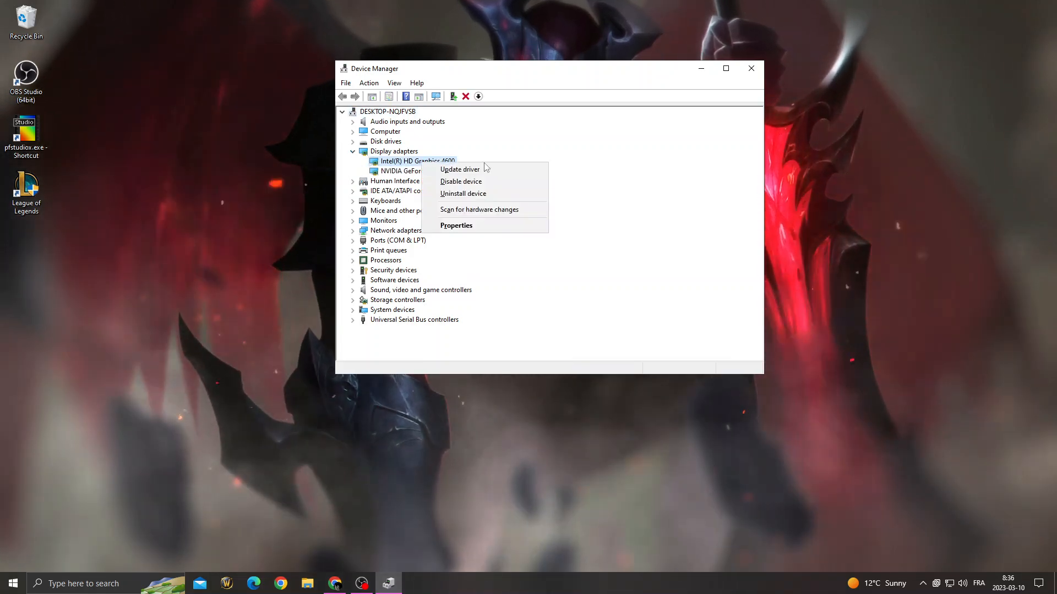
left_click(459, 169)
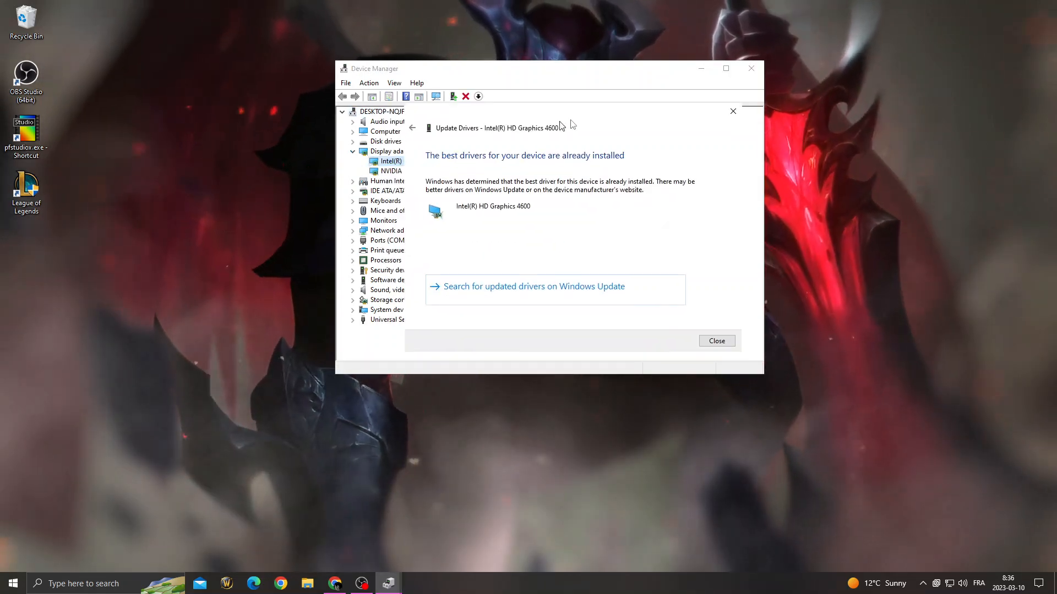
left_click(716, 340)
type("apps")
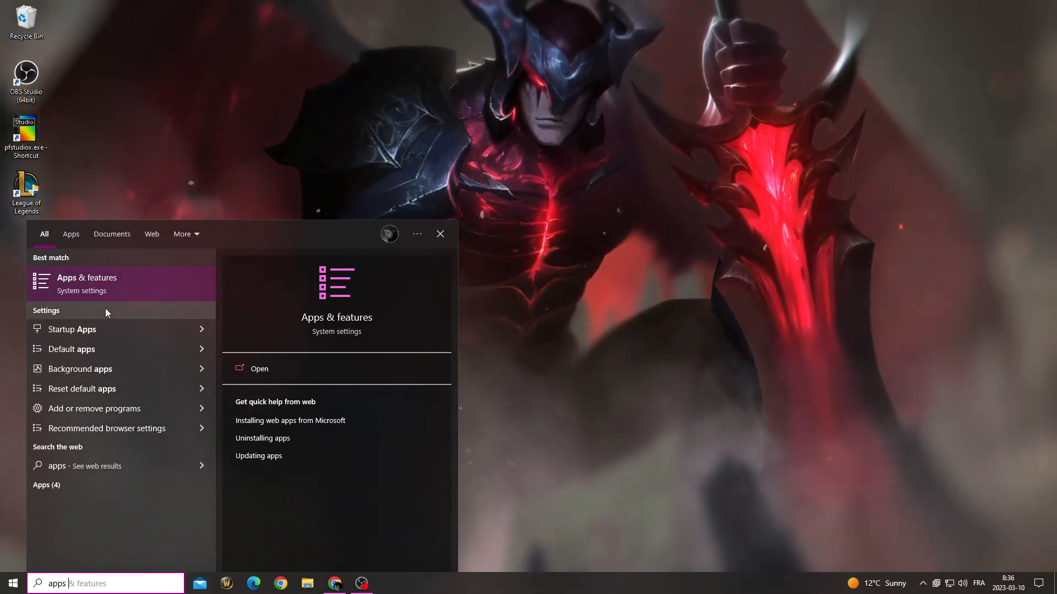
type("backgrounnd")
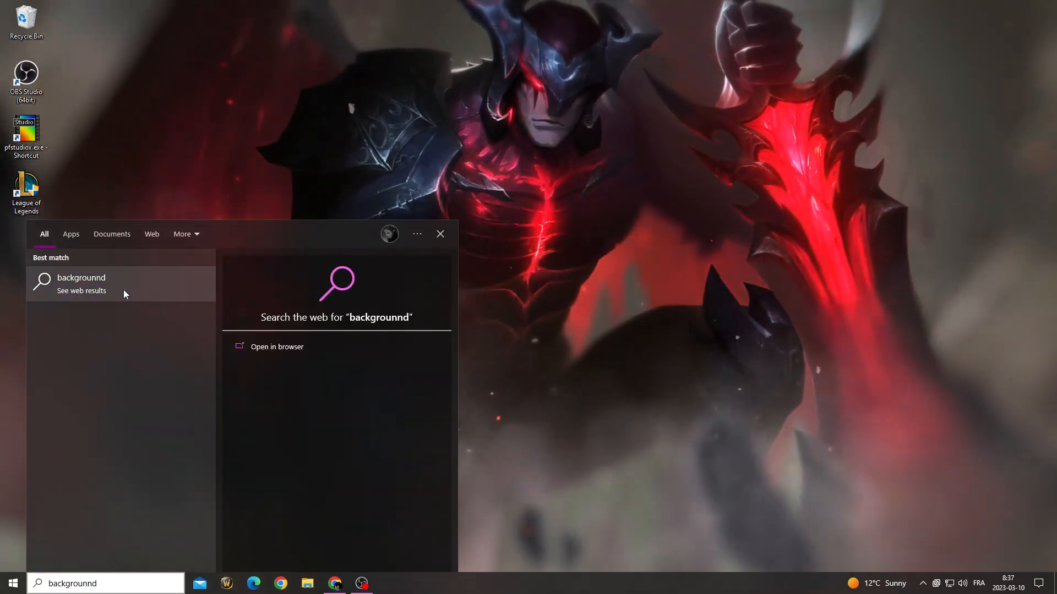
left_click(440, 234)
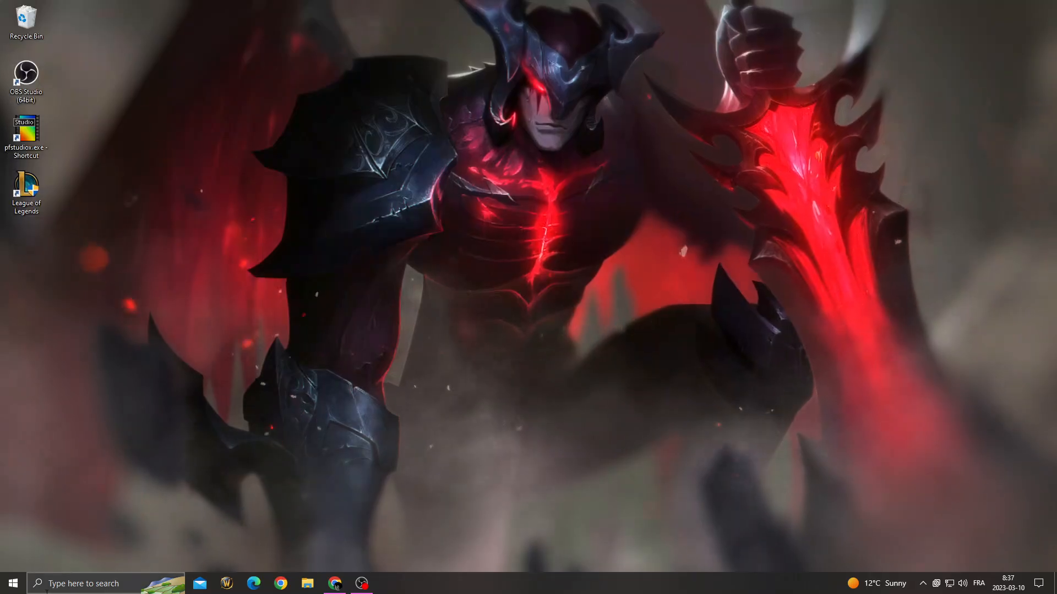
Turn off background apps via the 'background apps' search, then restart the PC
type("background apps")
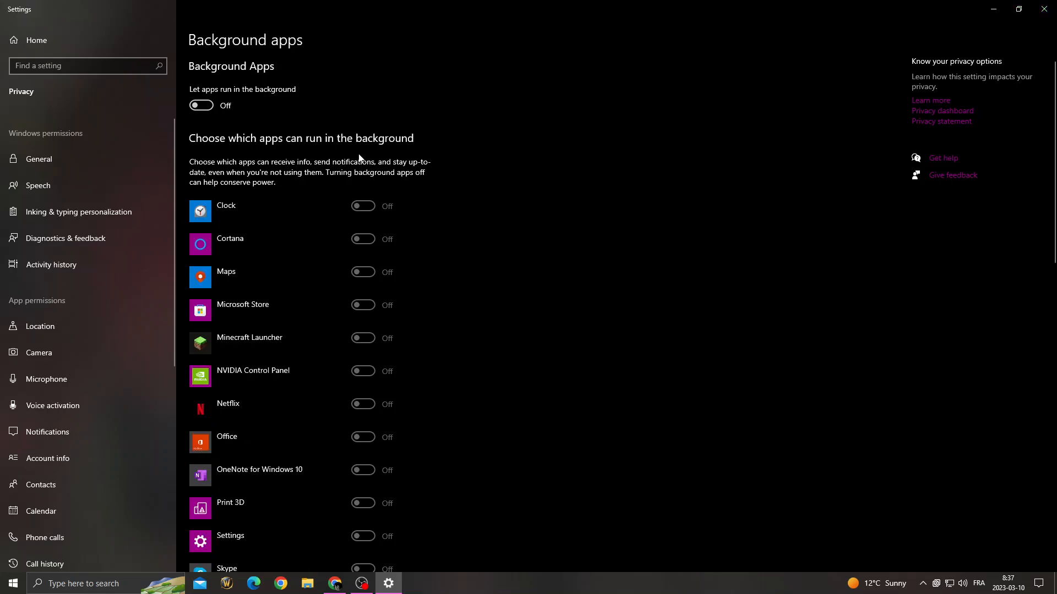
scroll("down", 3)
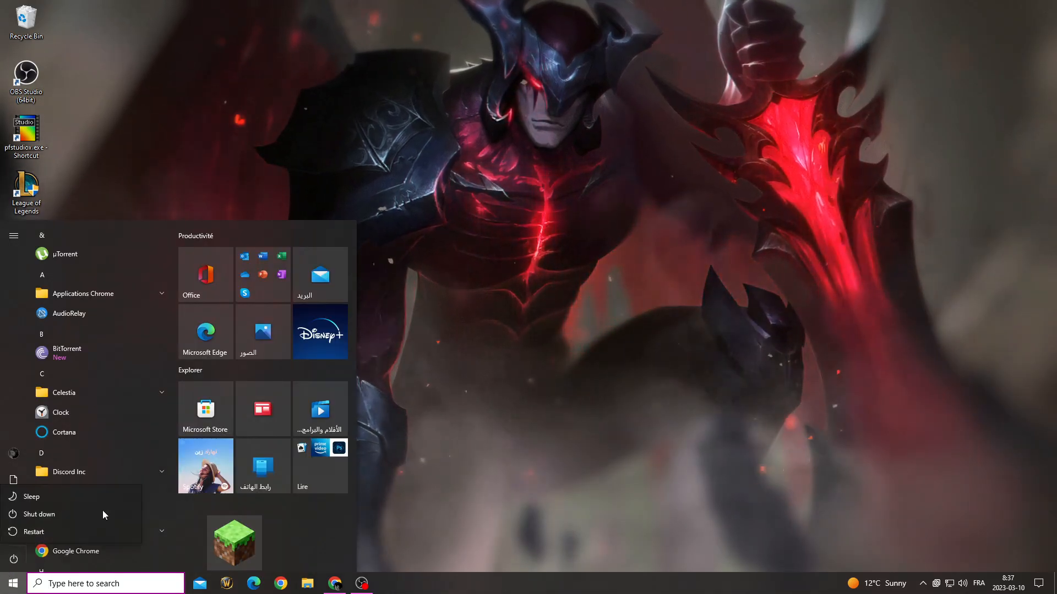
left_click(685, 318)
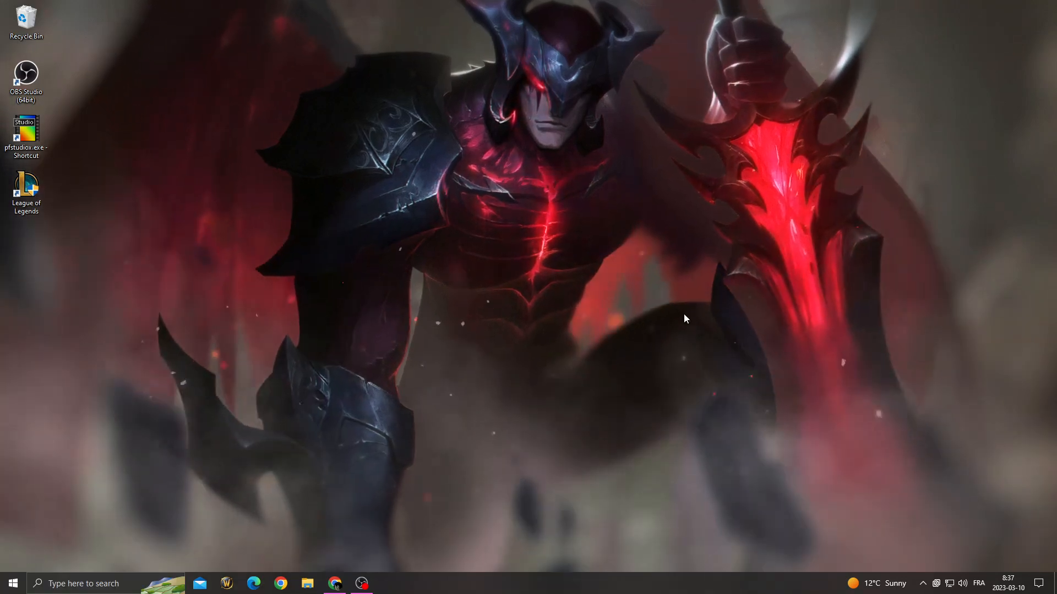